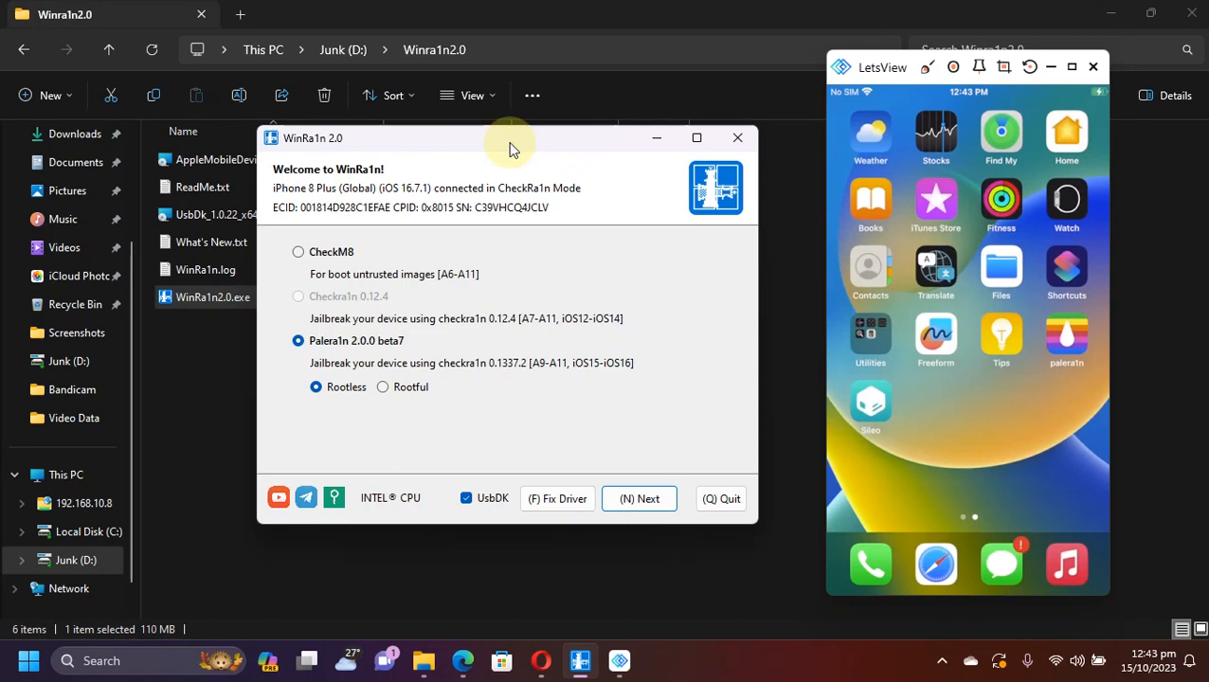
pyautogui.moveTo(535, 151)
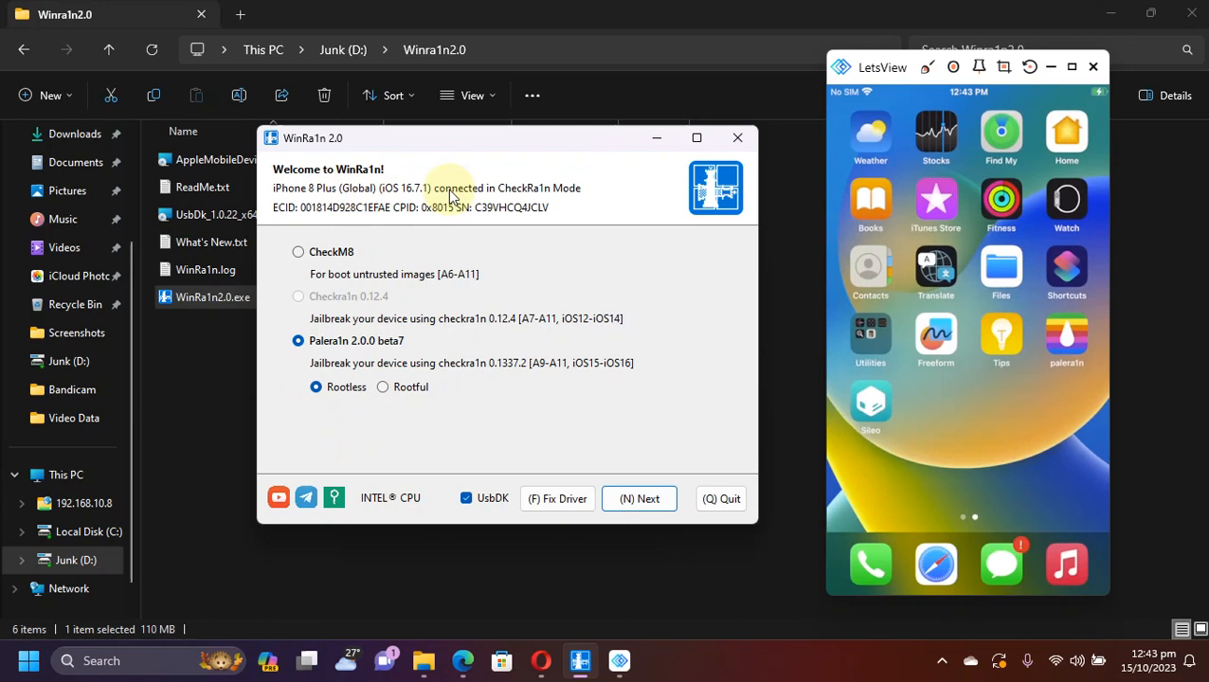
pyautogui.moveTo(576, 206)
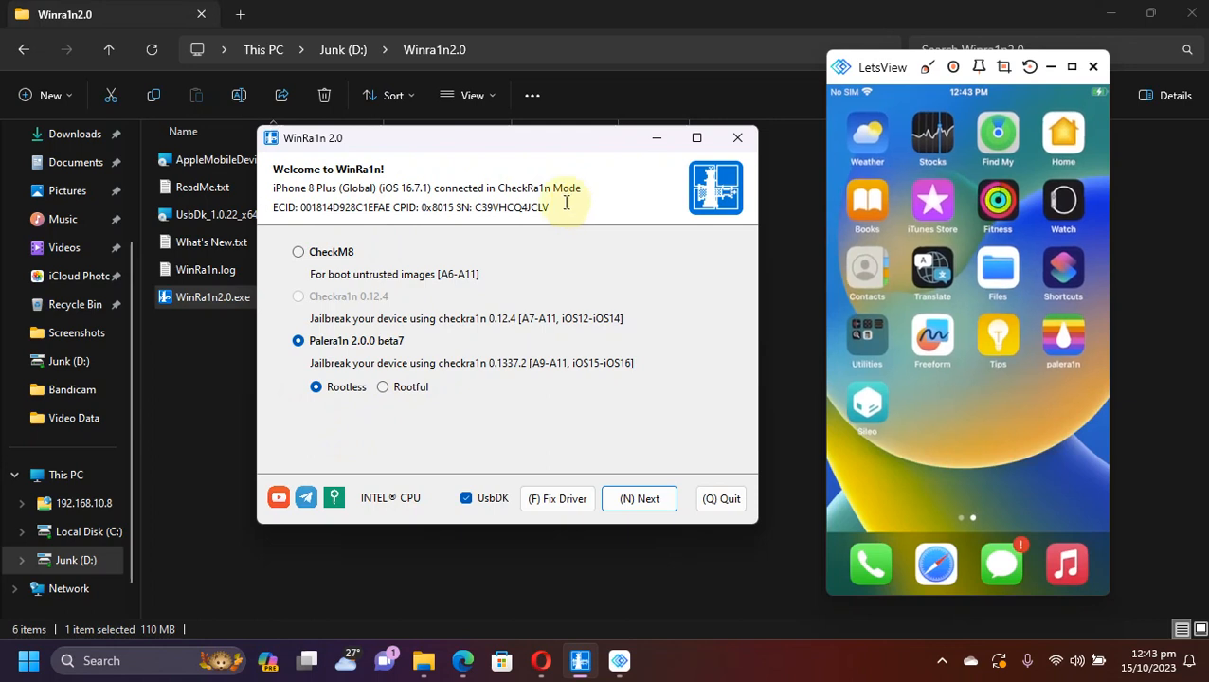
pyautogui.moveTo(420, 446)
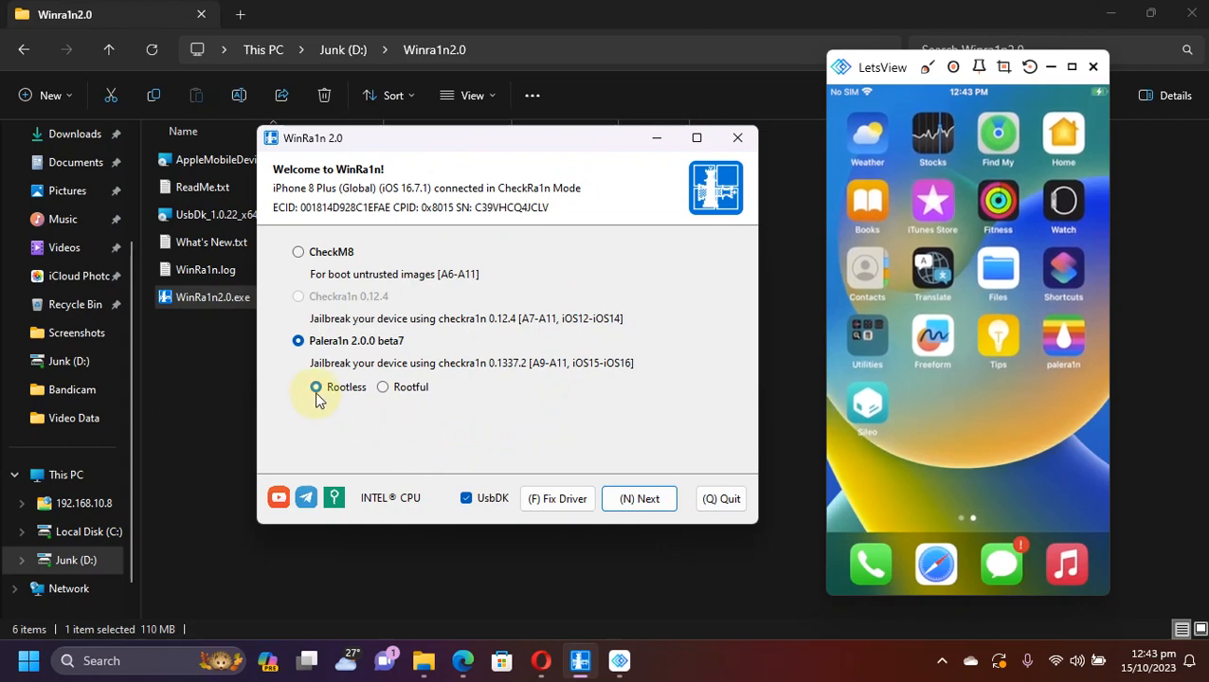
# Choose the rootless type, then confirm Revert Install in palera1n's Debug menu on the mirrored iPhone
pyautogui.click(315, 386)
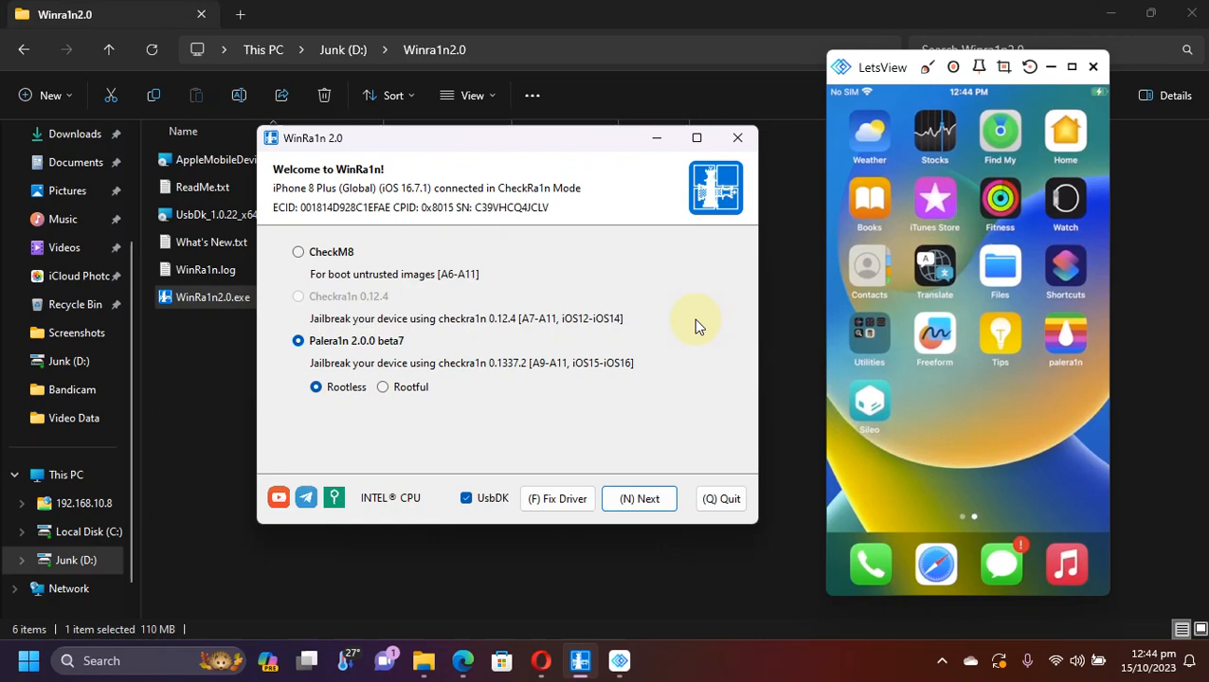
pyautogui.moveTo(1042, 387)
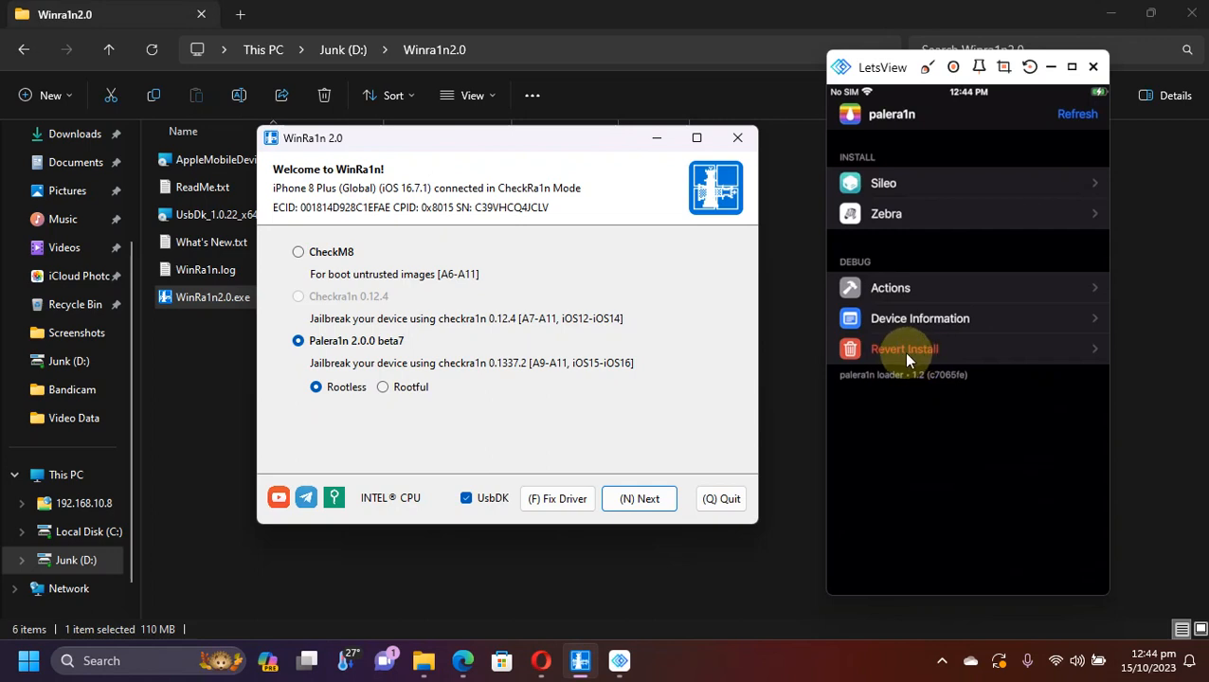
pyautogui.click(904, 349)
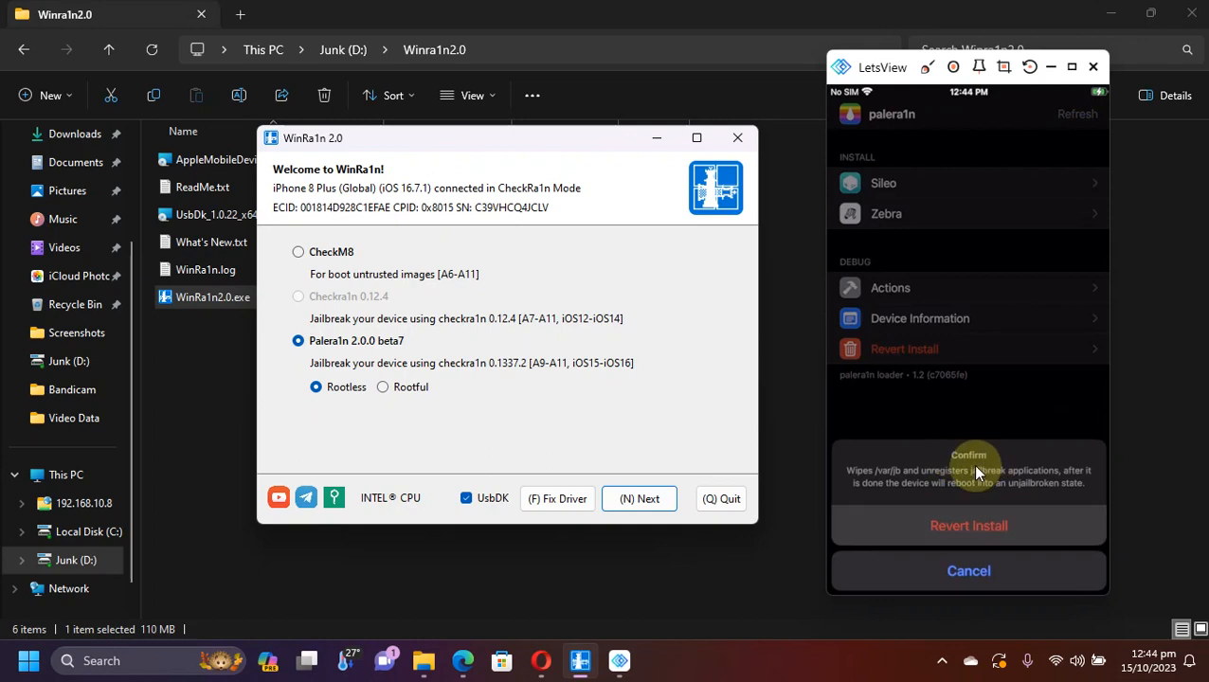
pyautogui.click(969, 570)
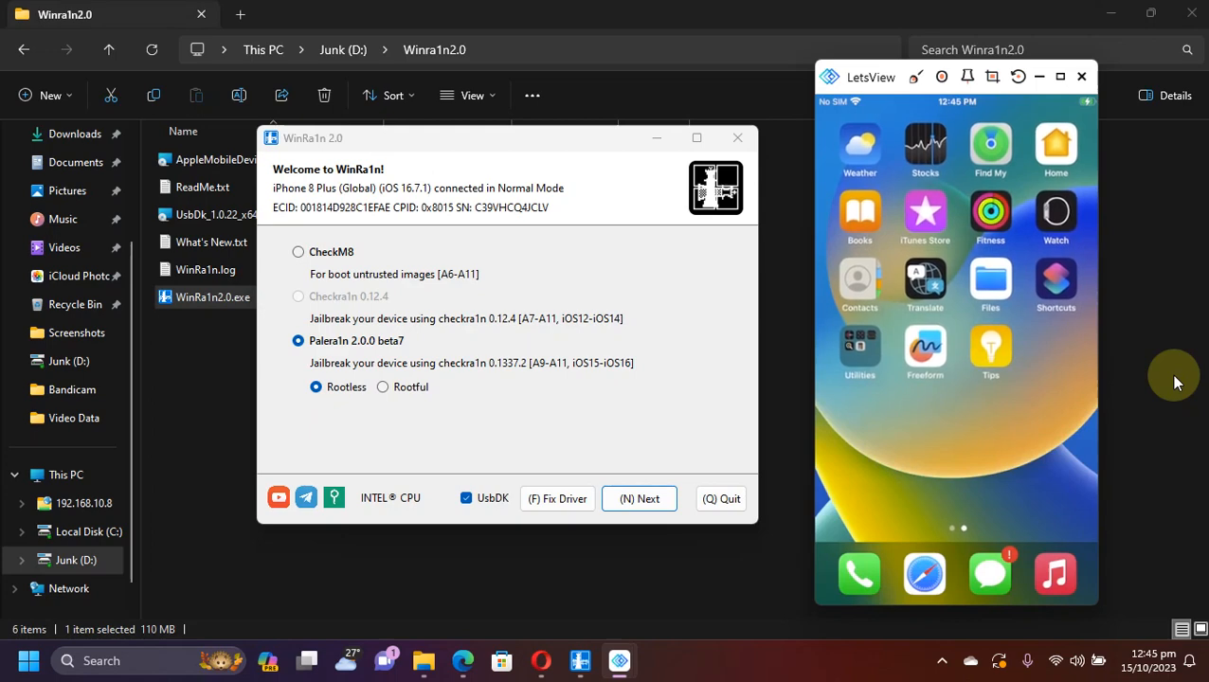
pyautogui.moveTo(1062, 349)
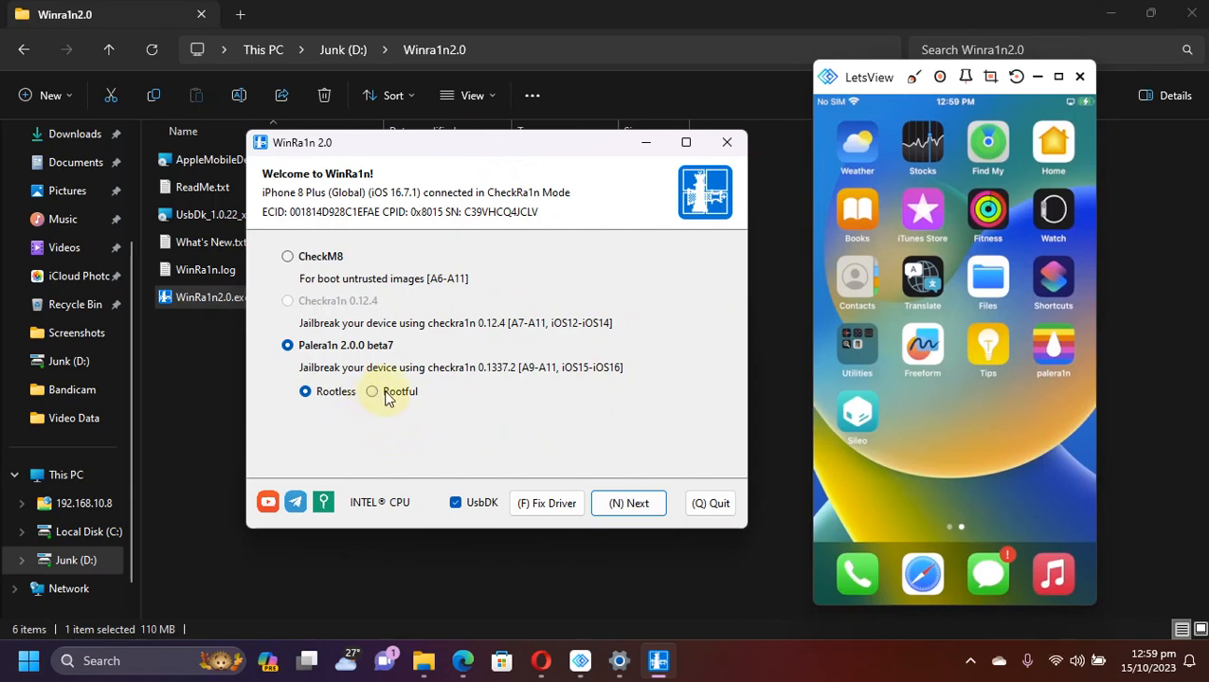
# Set Palera1n to rootful with Force Revert and proceed to the A11 passcode warning
pyautogui.click(371, 390)
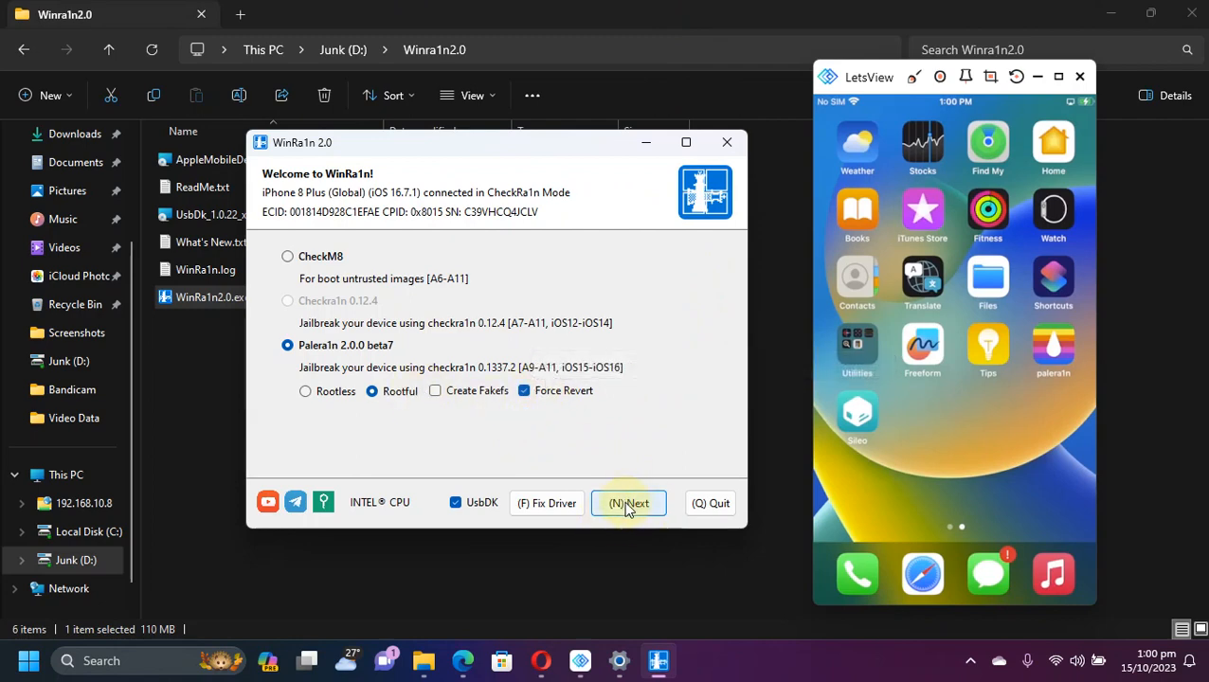
pyautogui.click(629, 504)
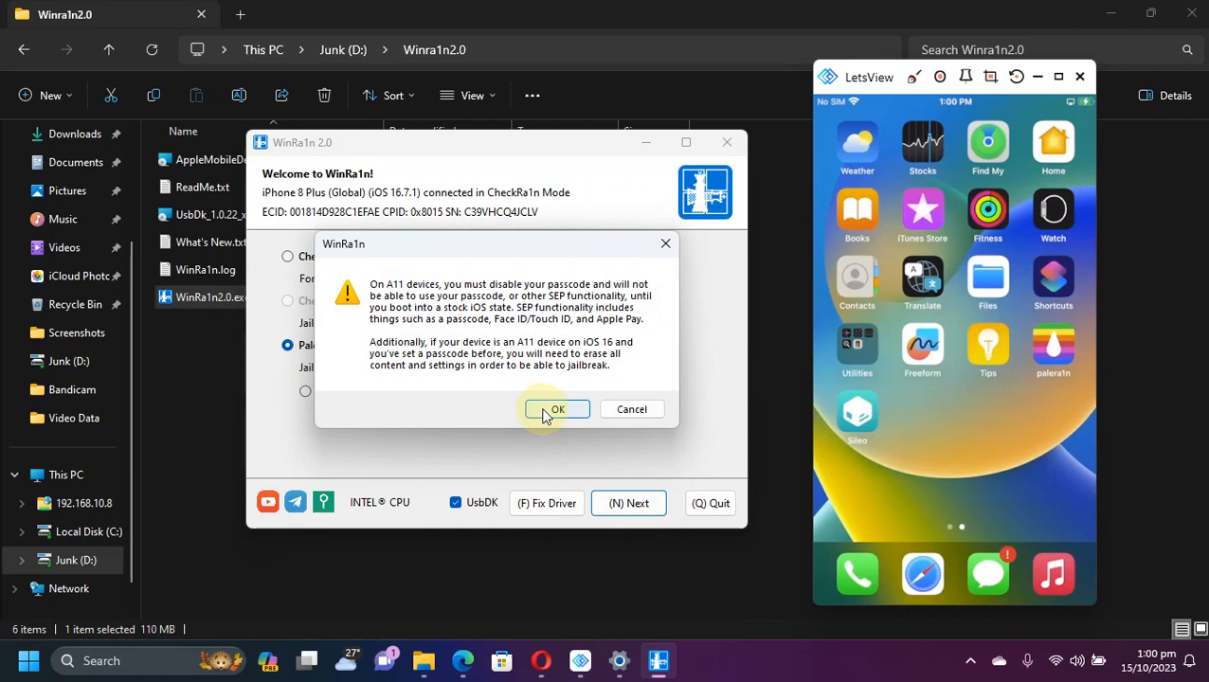
# Accept the A11 passcode warning and start the guided DFU entry for the rootful revert
pyautogui.click(558, 409)
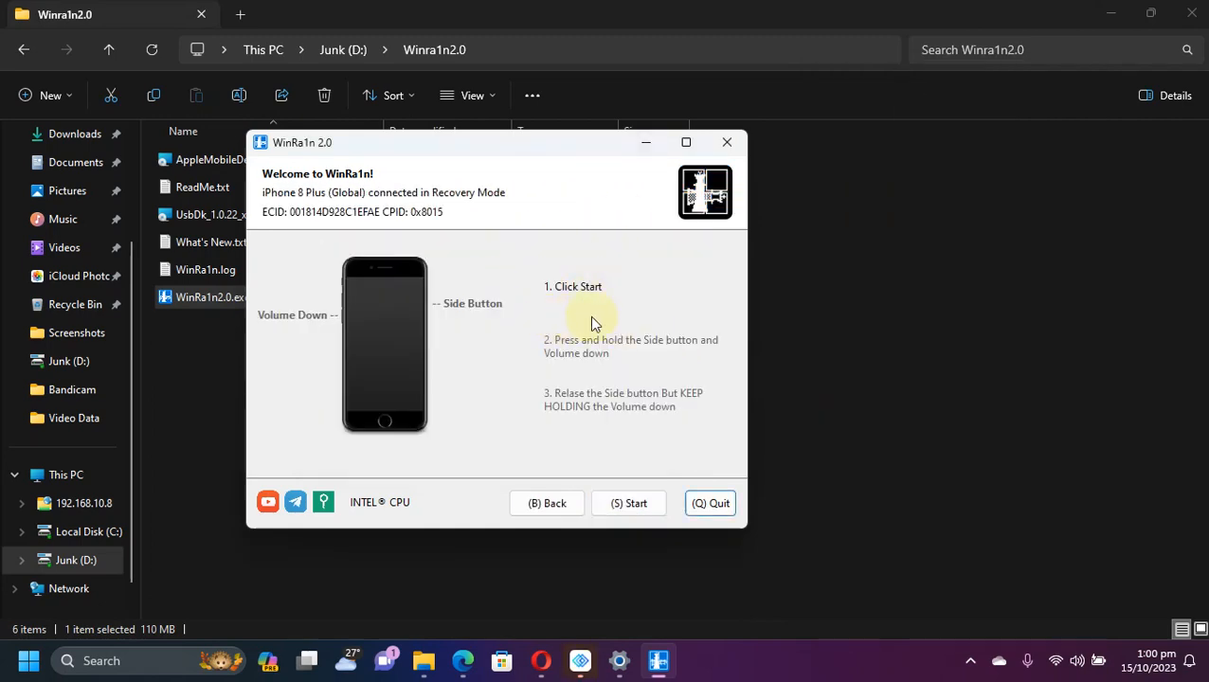
pyautogui.moveTo(610, 425)
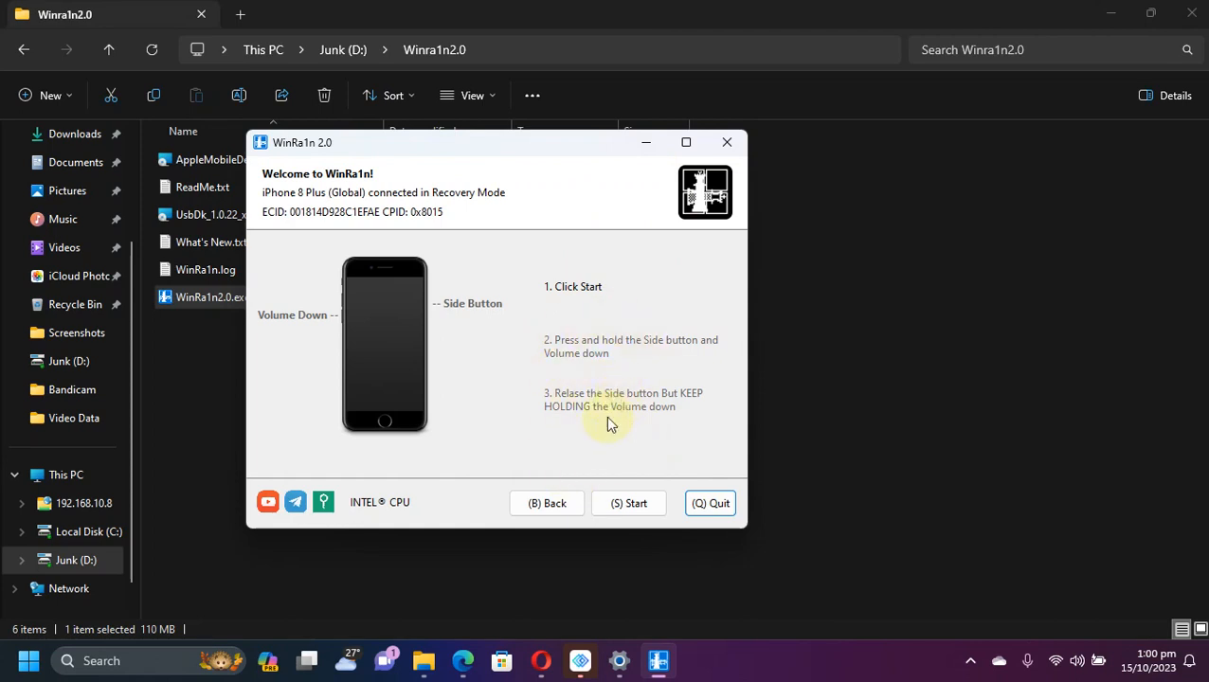
pyautogui.click(629, 504)
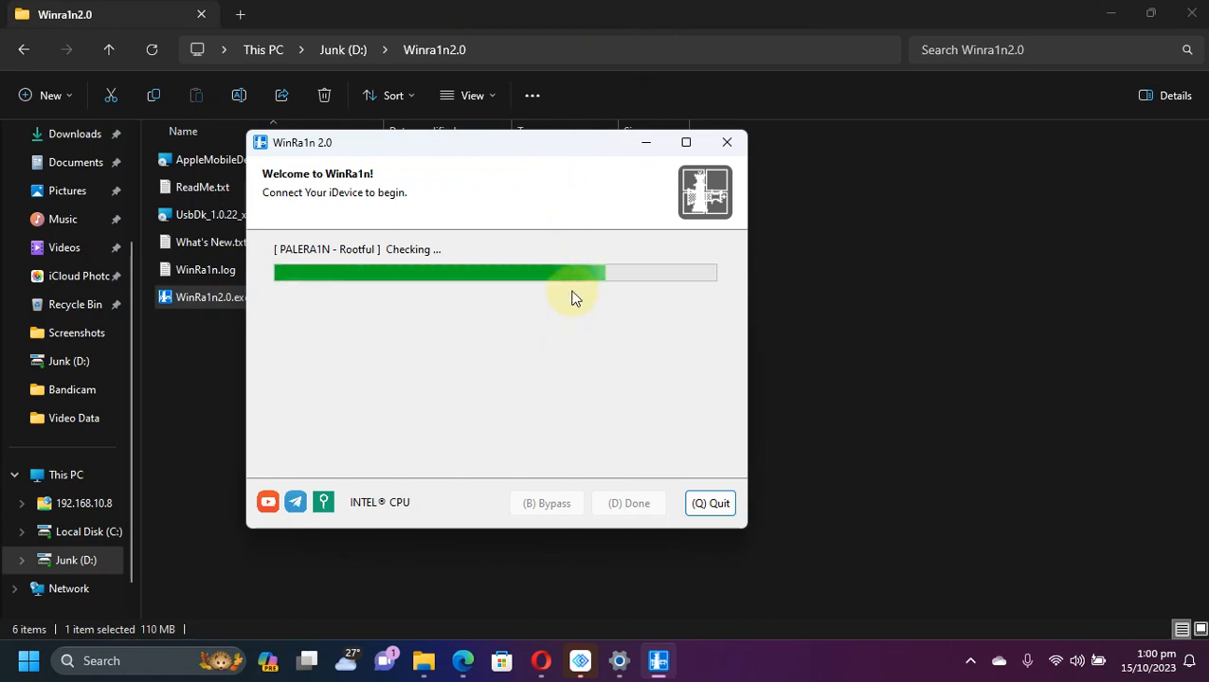
pyautogui.moveTo(618, 316)
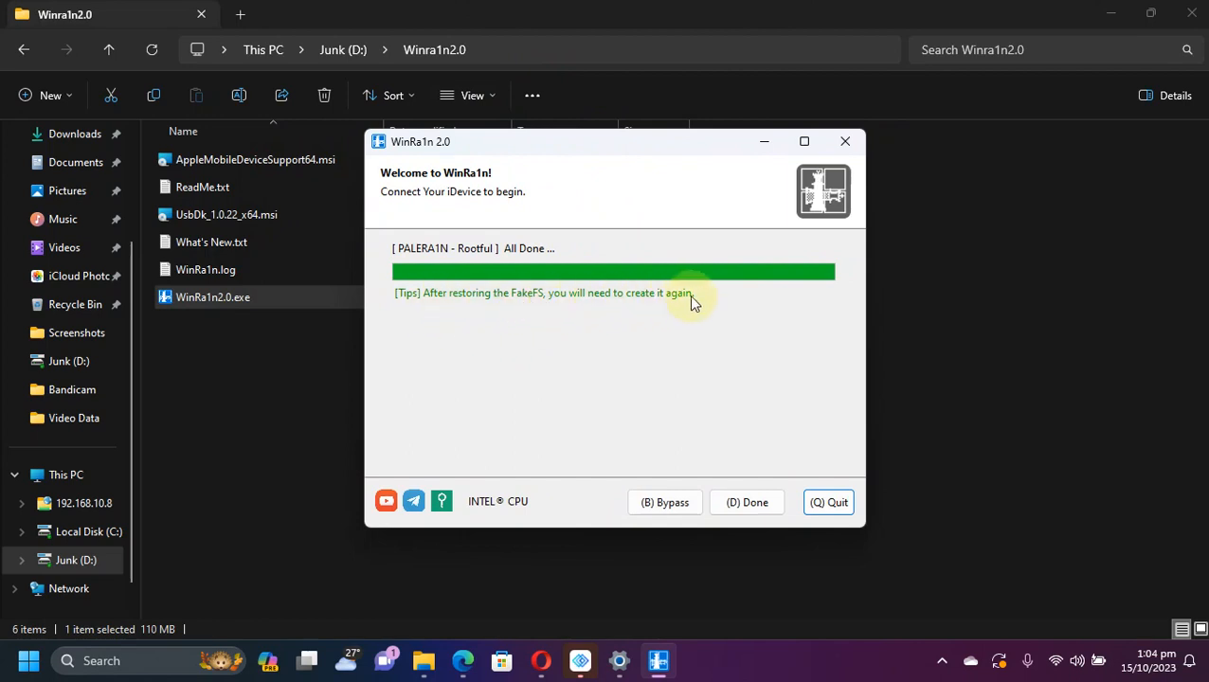
pyautogui.moveTo(697, 344)
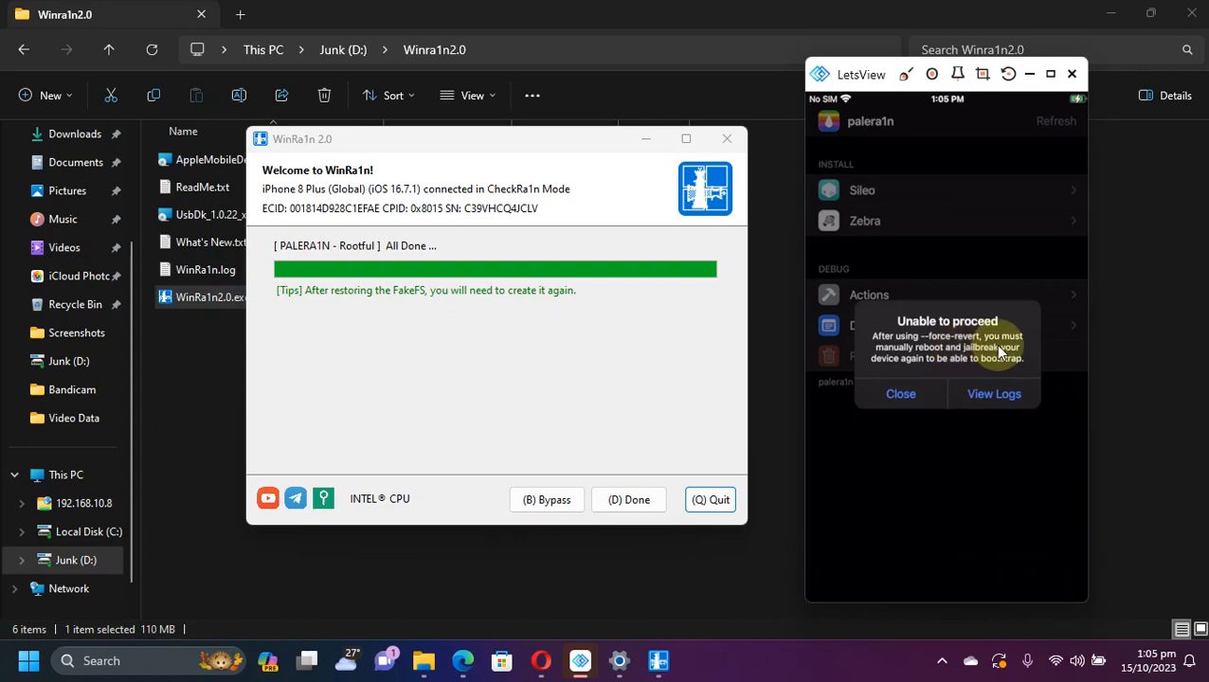
pyautogui.moveTo(957, 351)
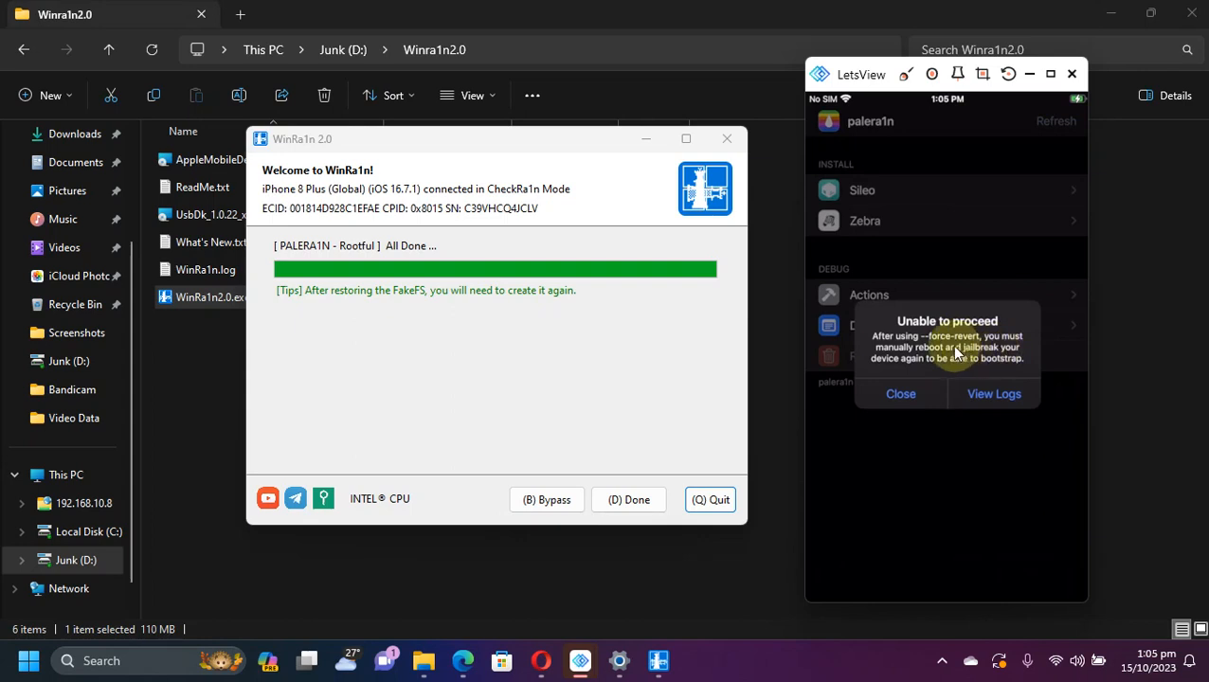